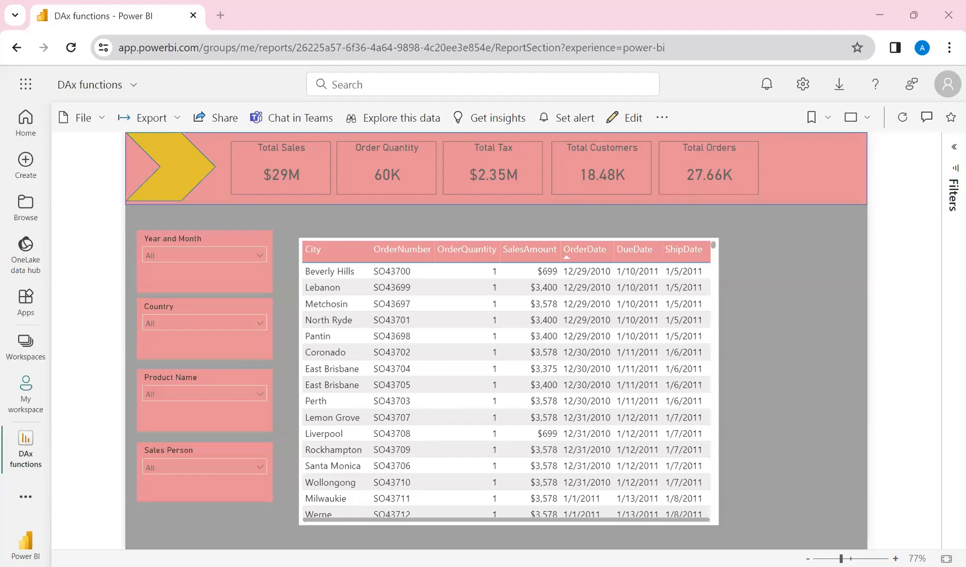
{"action": "mouse_move", "coordinate": [759, 41]}
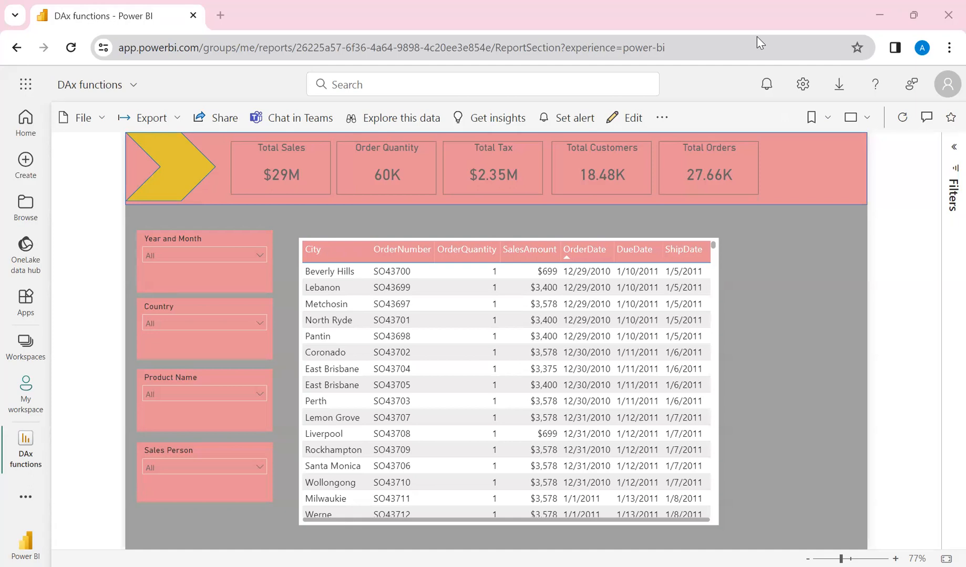
{"action": "mouse_move", "coordinate": [454, 354]}
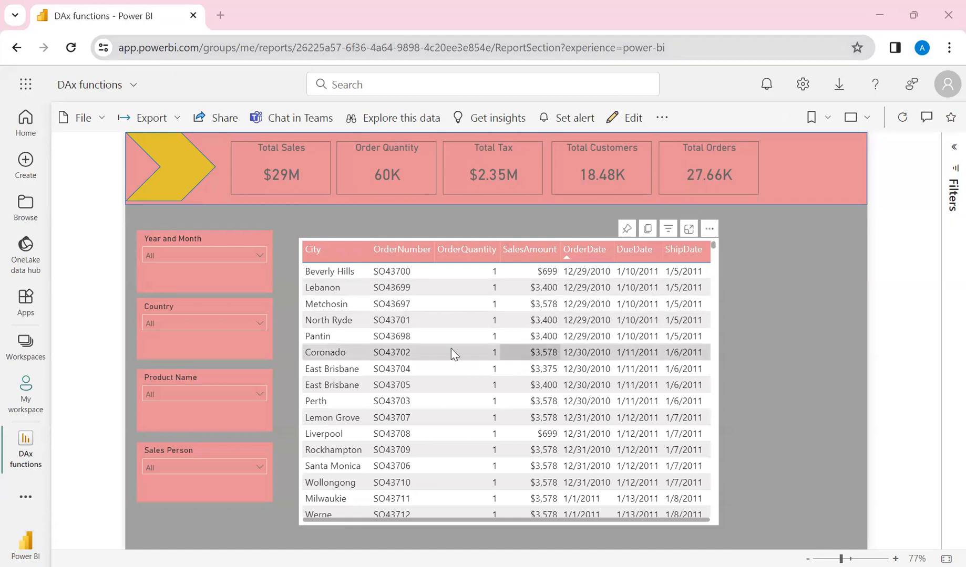
{"action": "mouse_move", "coordinate": [428, 216]}
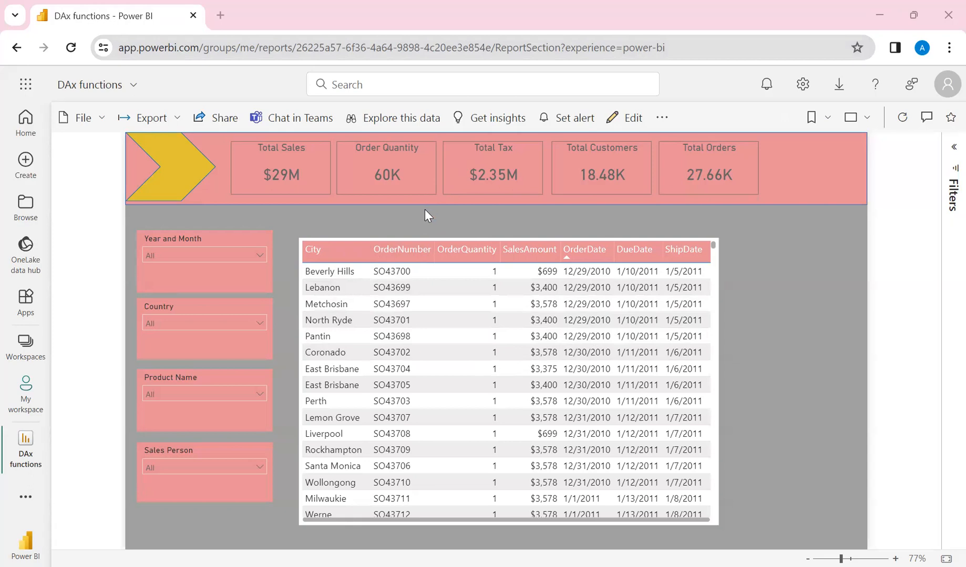
{"action": "mouse_move", "coordinate": [803, 334]}
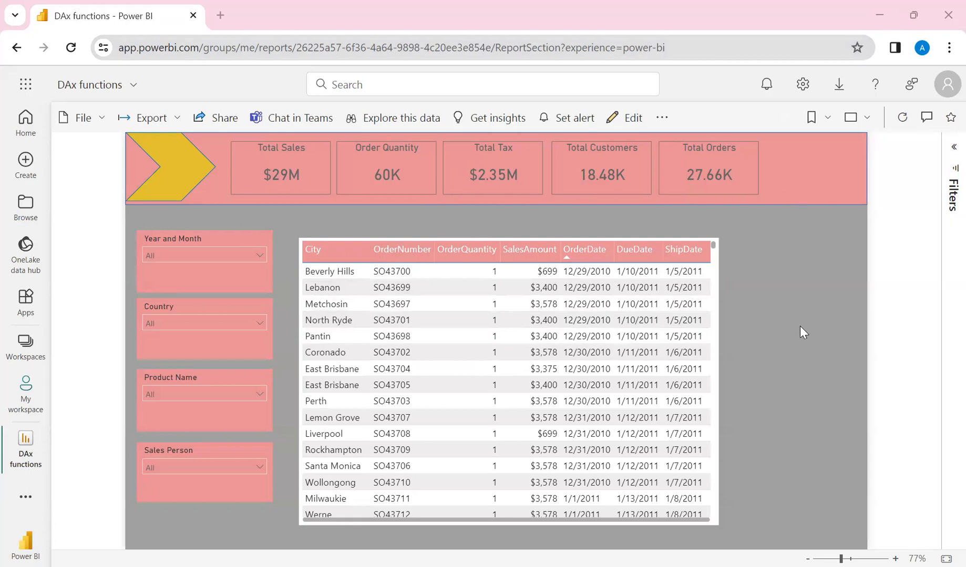
{"action": "mouse_move", "coordinate": [677, 162]}
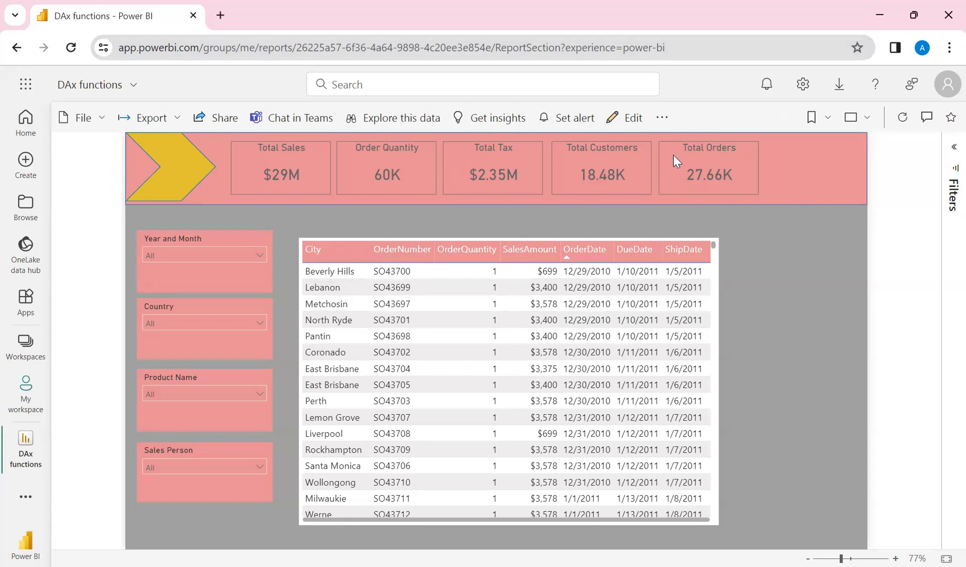
{"action": "mouse_move", "coordinate": [831, 192]}
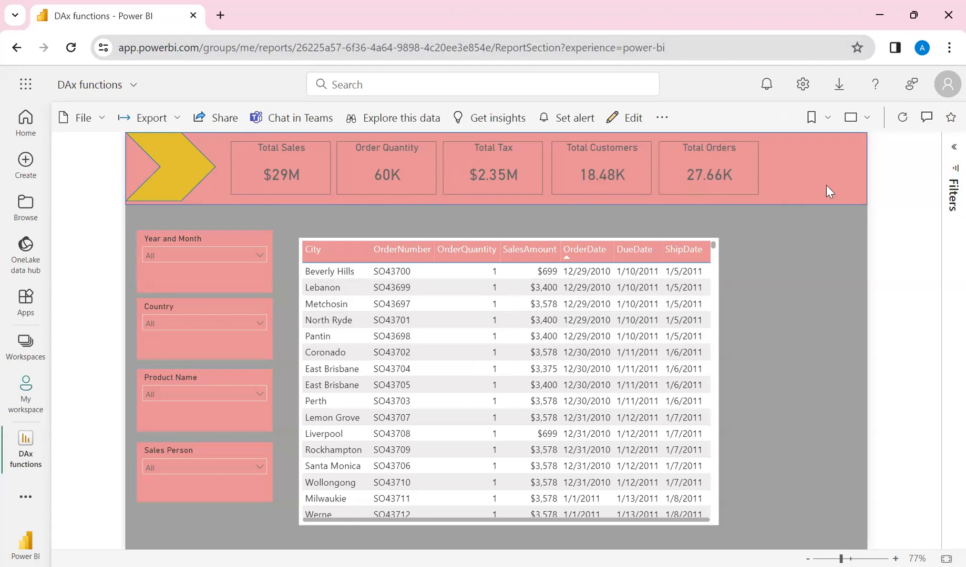
{"action": "mouse_move", "coordinate": [841, 195]}
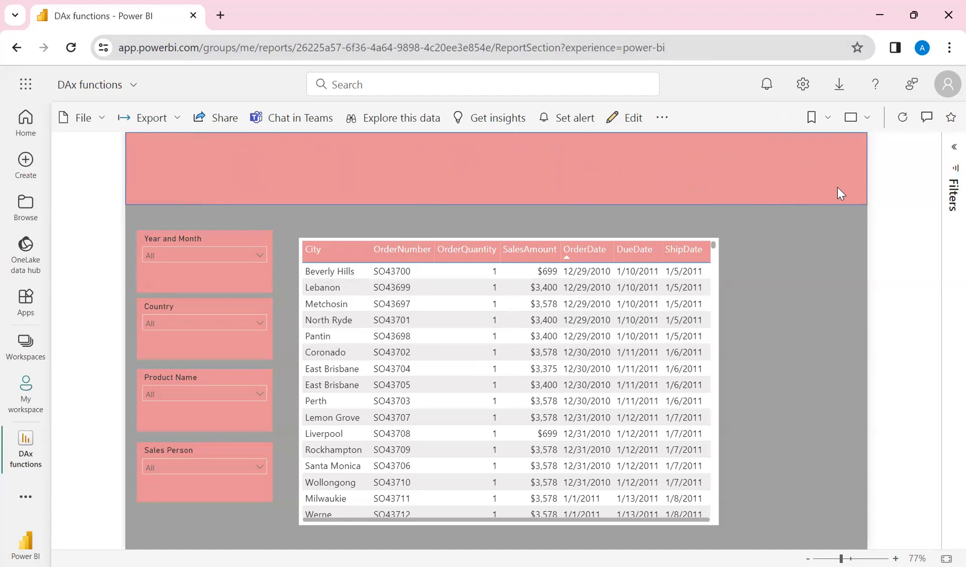
{"action": "mouse_move", "coordinate": [262, 160]}
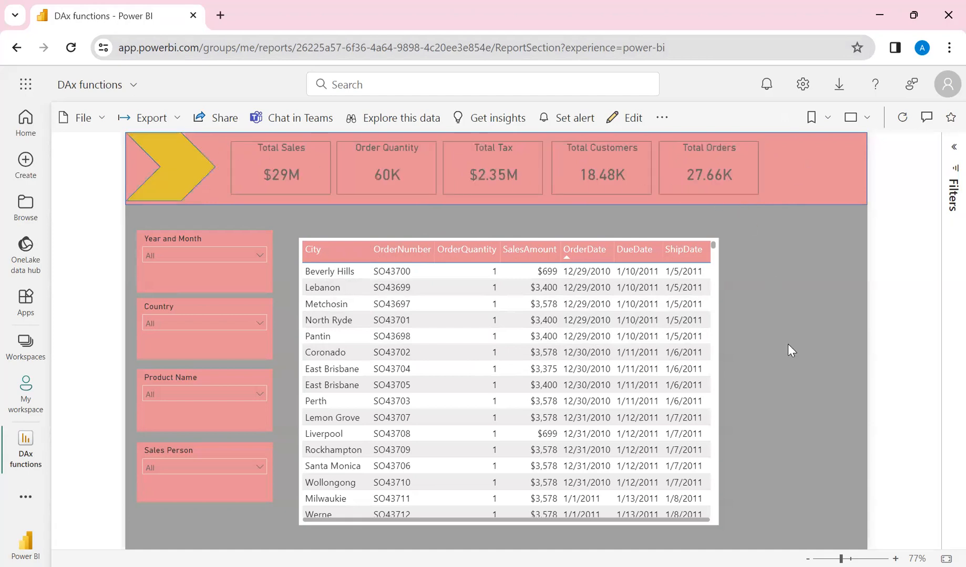
{"action": "mouse_move", "coordinate": [215, 318]}
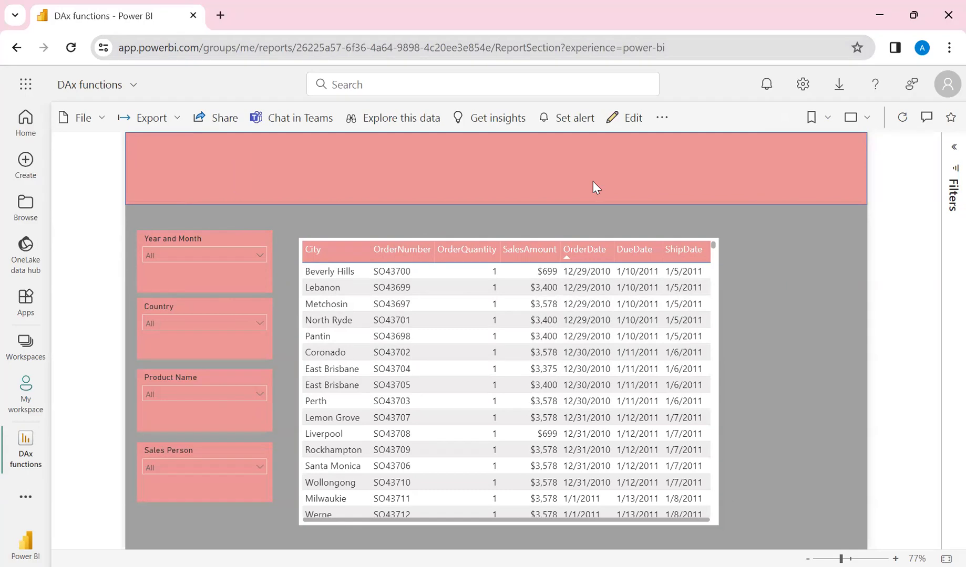
{"action": "mouse_move", "coordinate": [259, 163]}
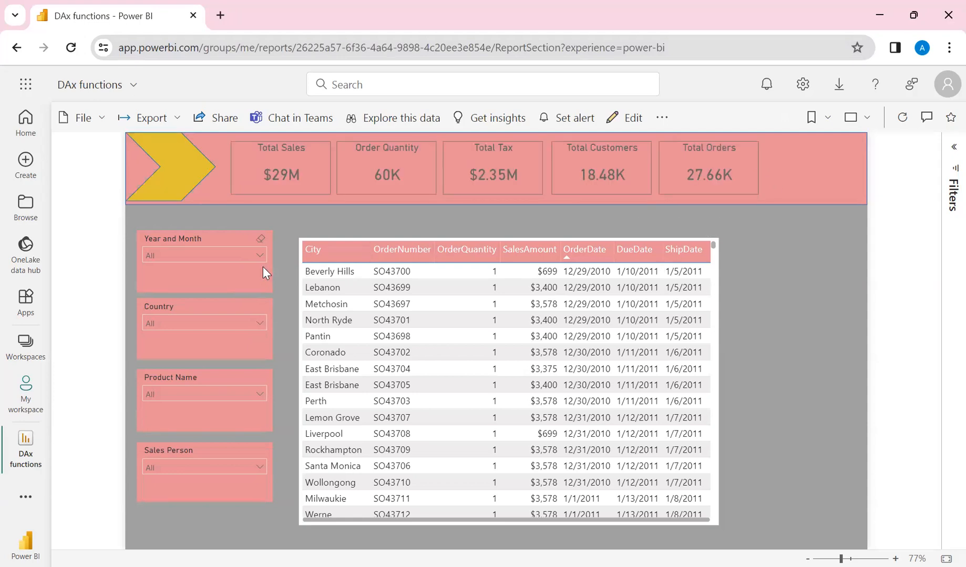
{"action": "mouse_move", "coordinate": [796, 189]}
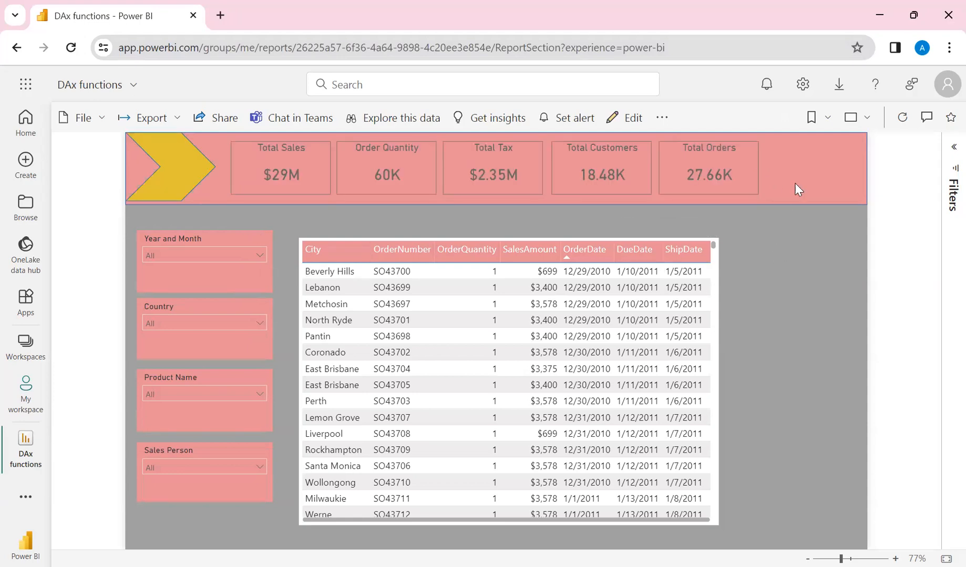
{"action": "mouse_move", "coordinate": [229, 169]}
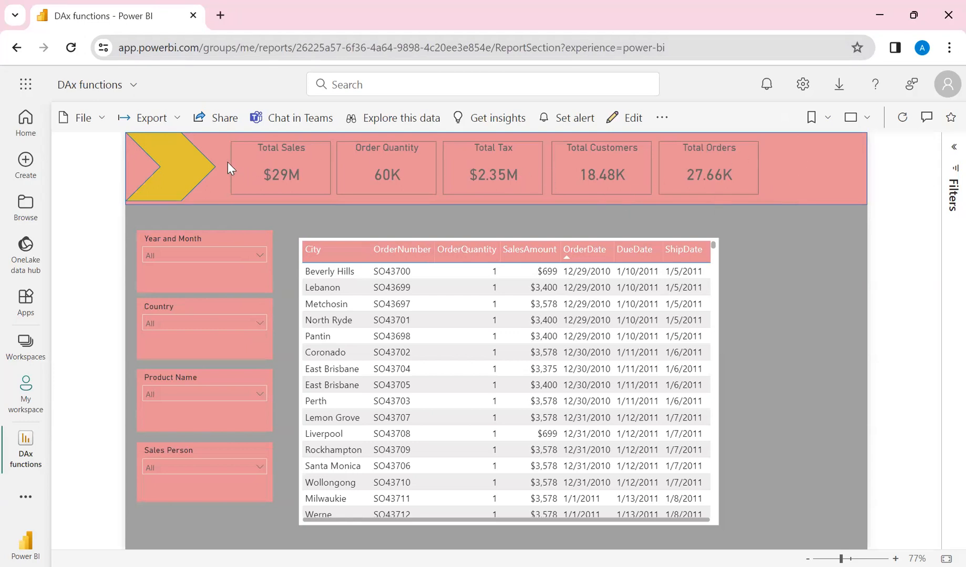
{"action": "mouse_move", "coordinate": [639, 162]}
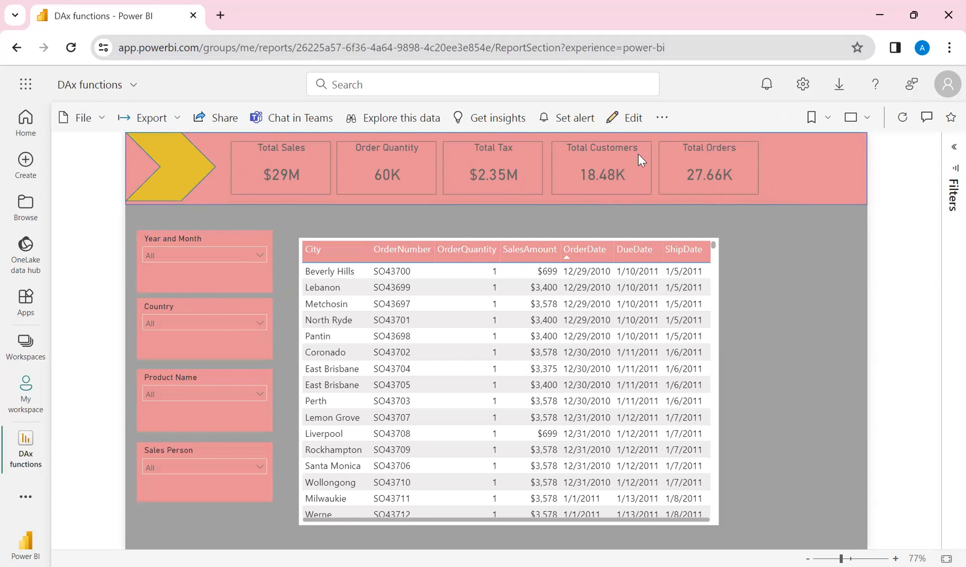
{"action": "mouse_move", "coordinate": [666, 137]}
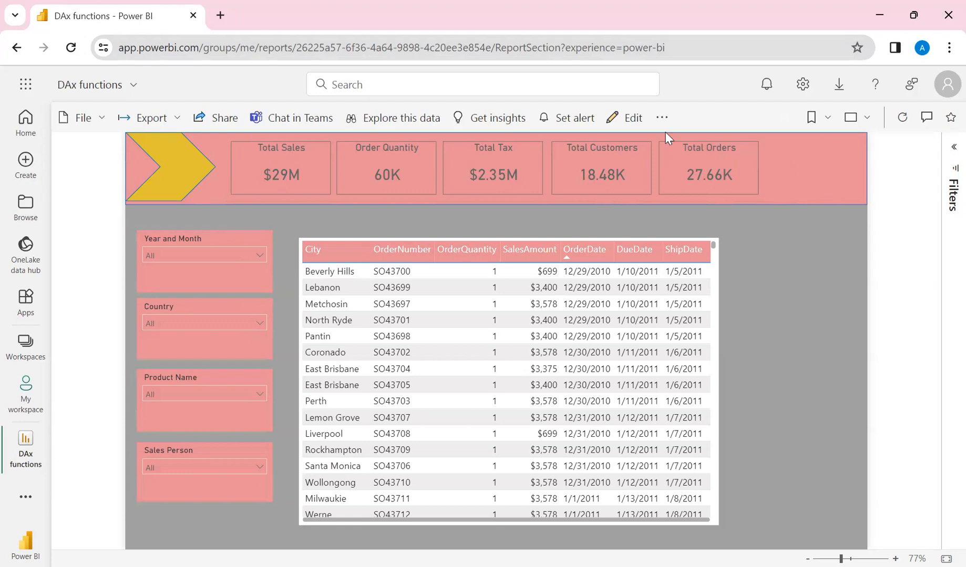
{"action": "mouse_move", "coordinate": [742, 177]}
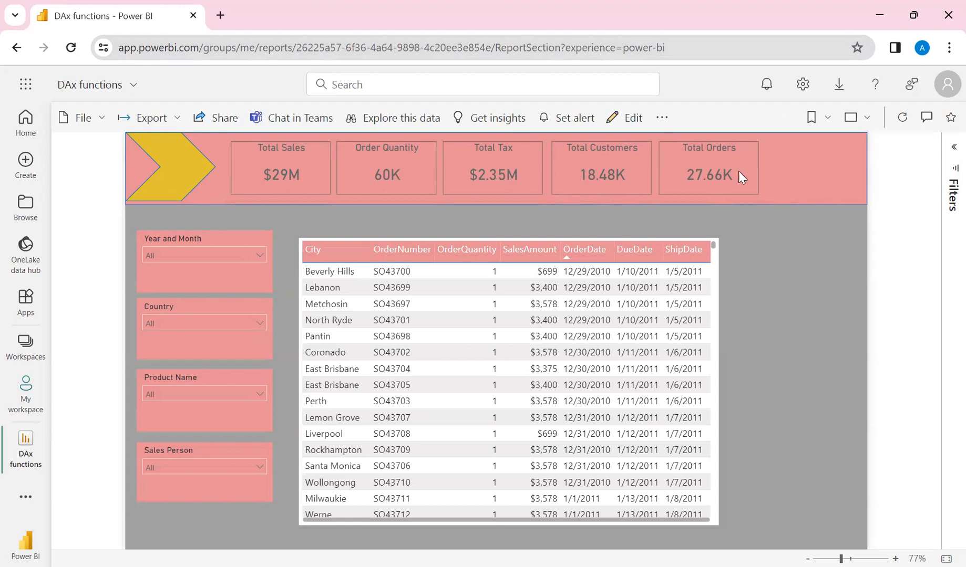
{"action": "mouse_move", "coordinate": [734, 317]}
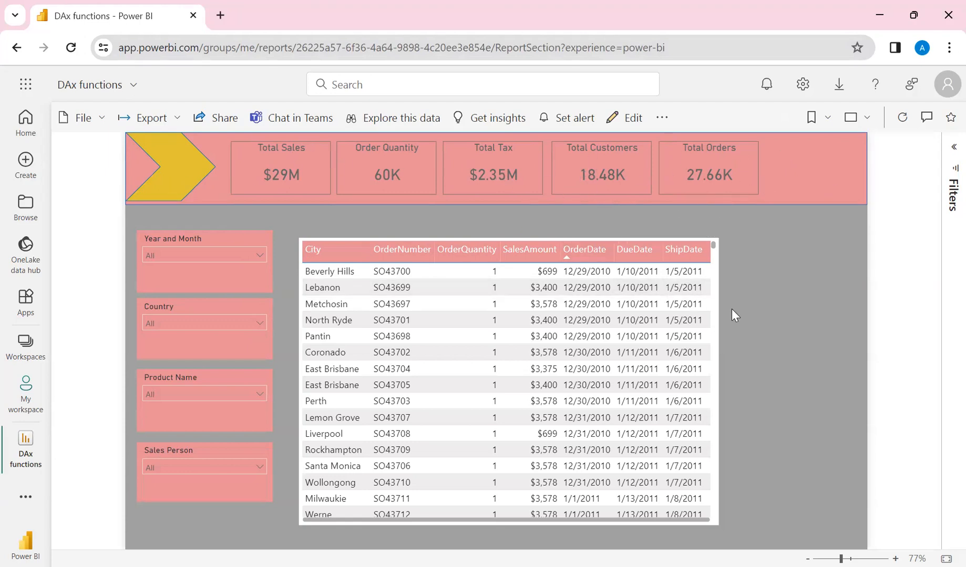
{"action": "mouse_move", "coordinate": [696, 74]}
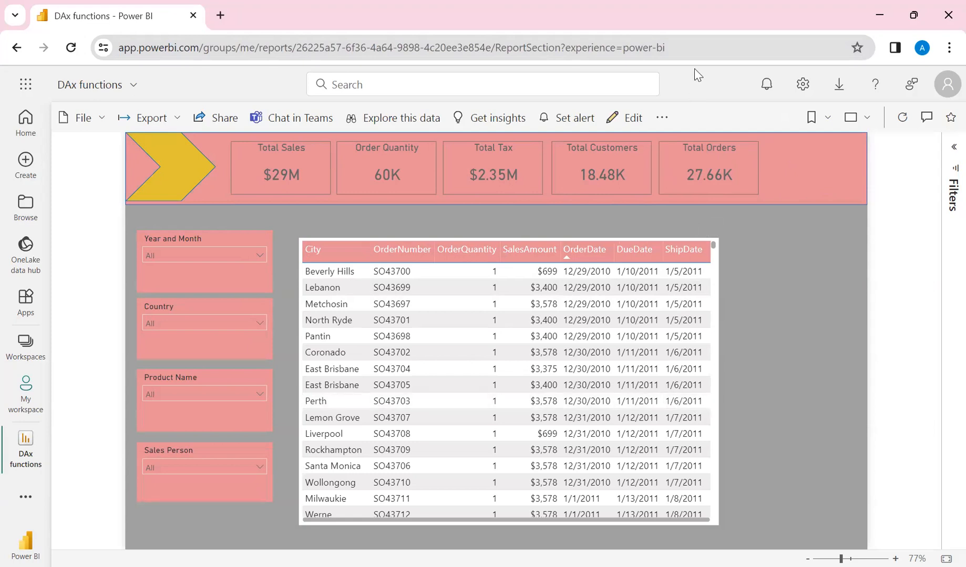
{"action": "mouse_move", "coordinate": [782, 26]}
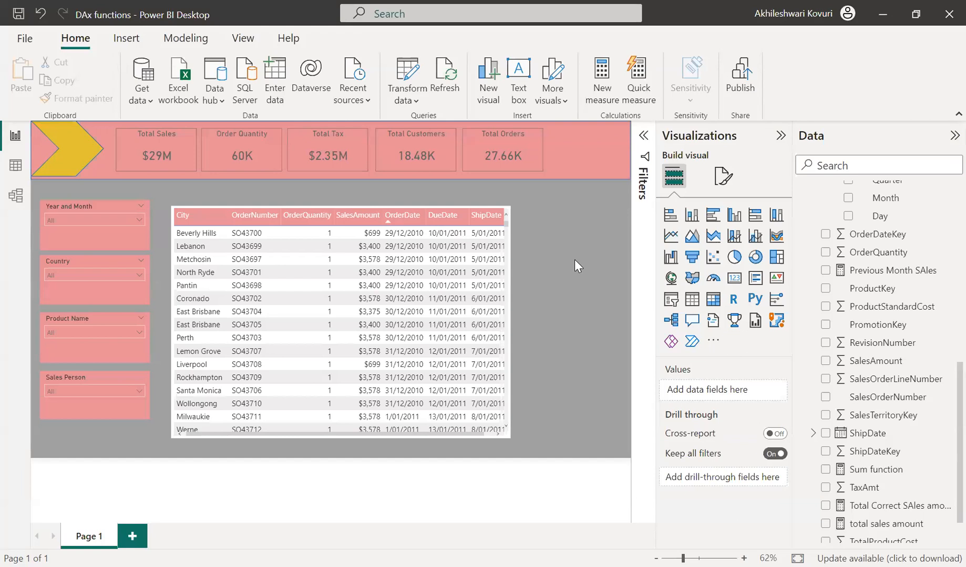
{"action": "mouse_move", "coordinate": [518, 284]}
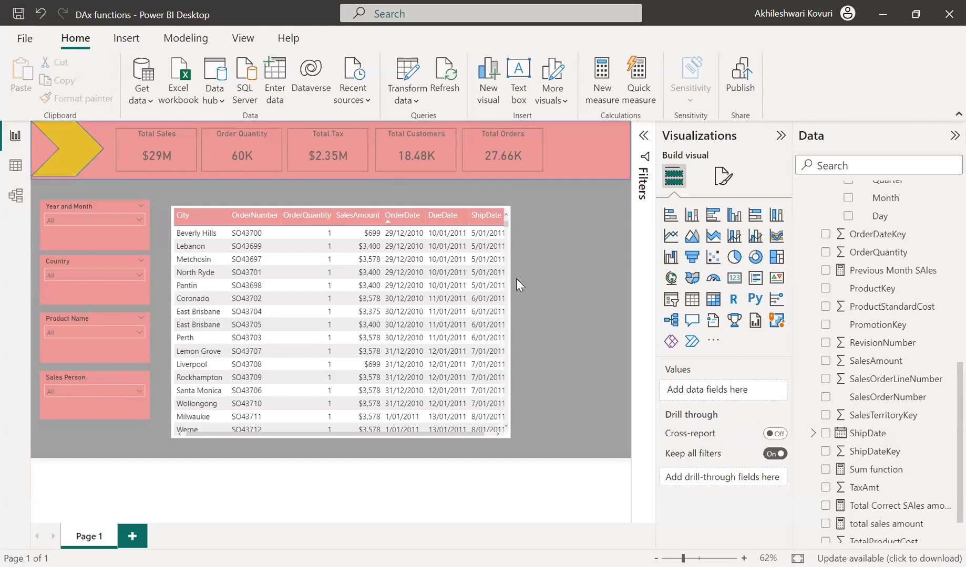
{"action": "mouse_move", "coordinate": [287, 179]}
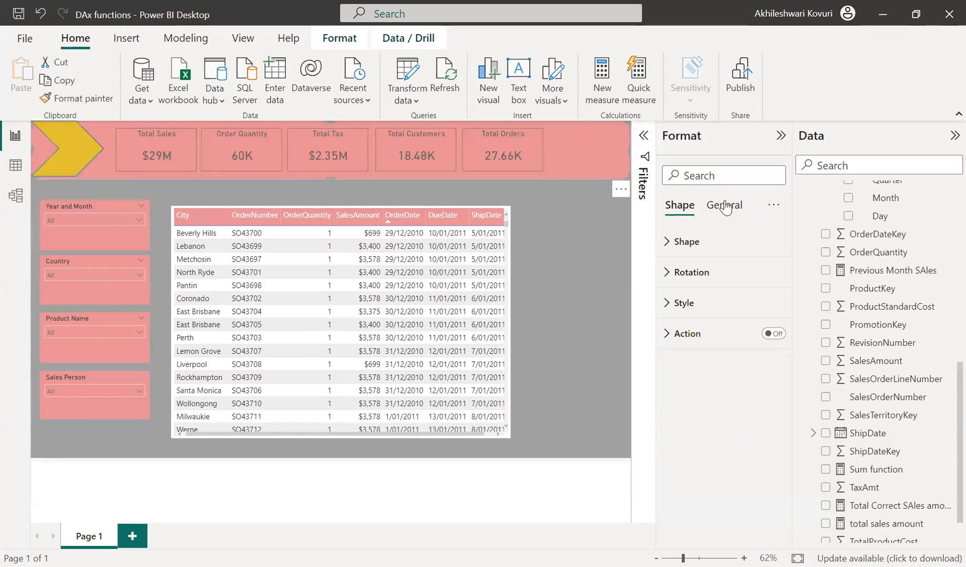
- Show the rectangle's General properties, revealing its 126 × 1279 size settings
{"action": "left_click", "coordinate": [723, 205]}
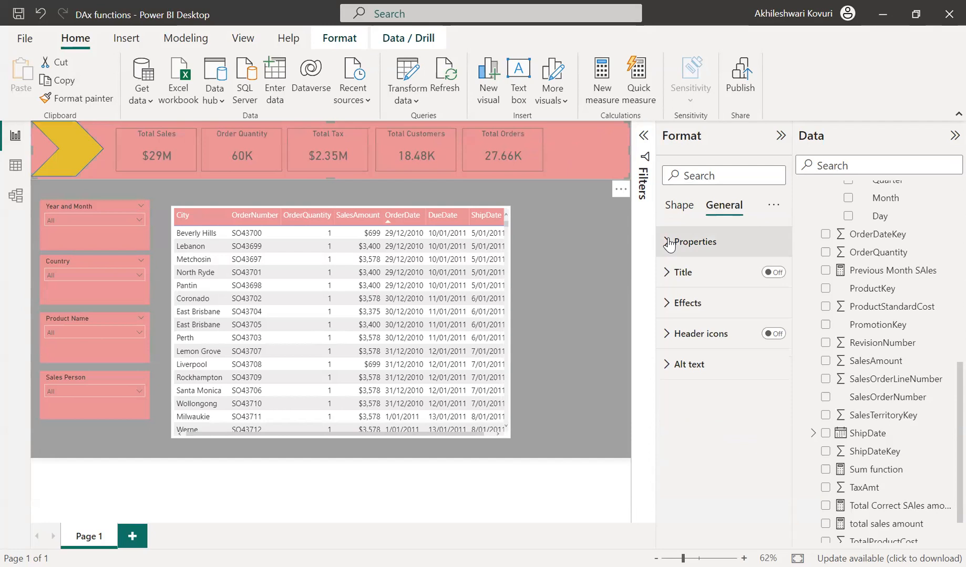
{"action": "left_click", "coordinate": [668, 242]}
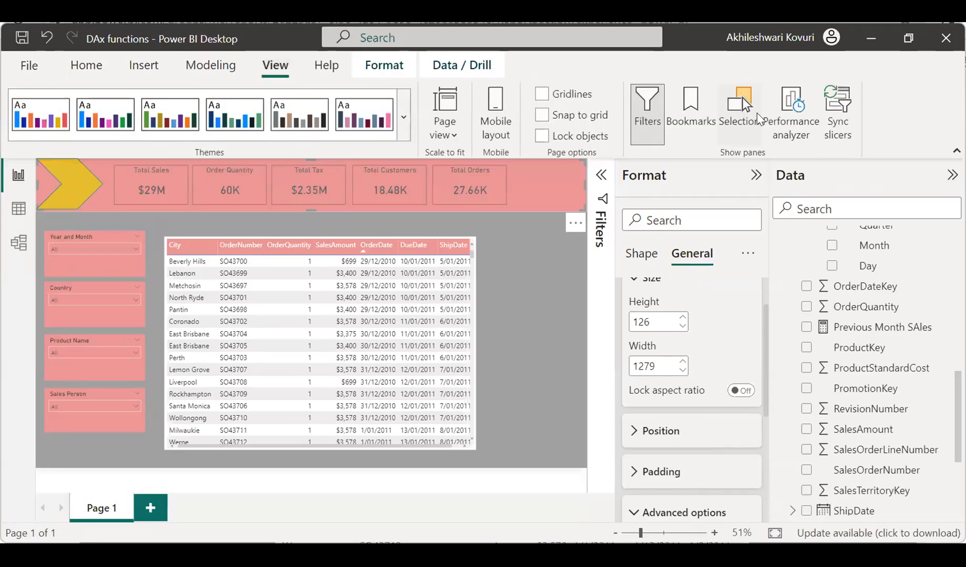
- Display the Selection list of page objects and check the Shape's position in Tab order
{"action": "left_click", "coordinate": [739, 99]}
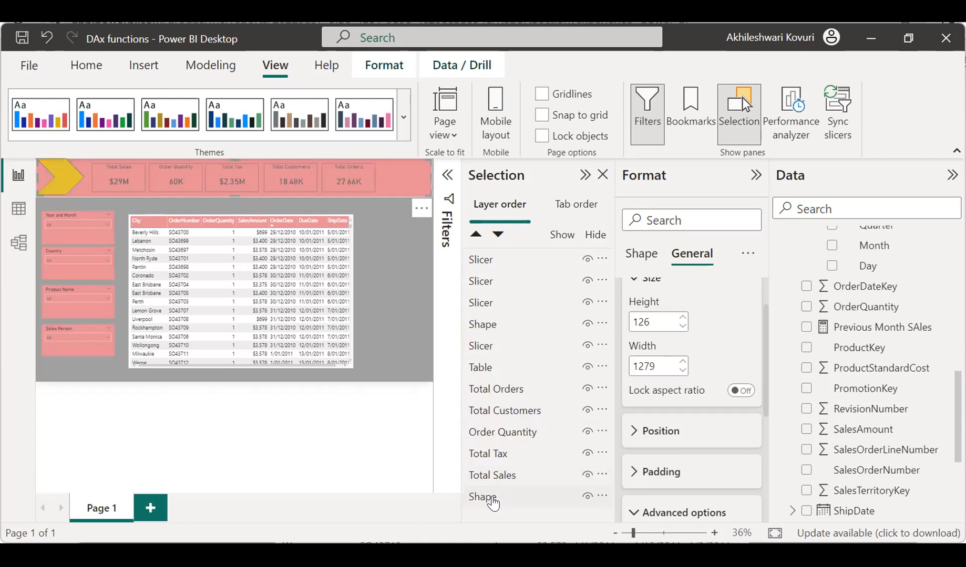
{"action": "left_click", "coordinate": [576, 205]}
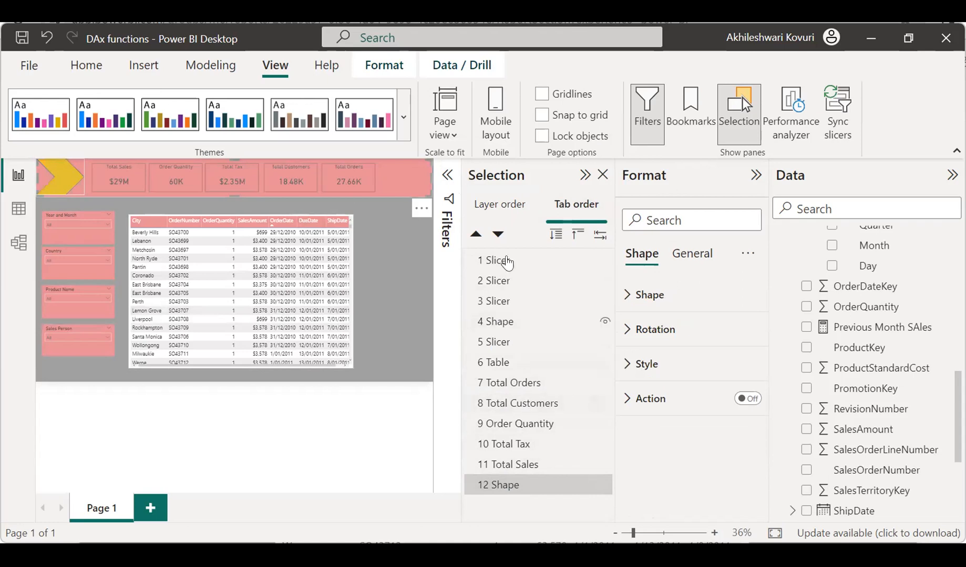
{"action": "mouse_move", "coordinate": [500, 205]}
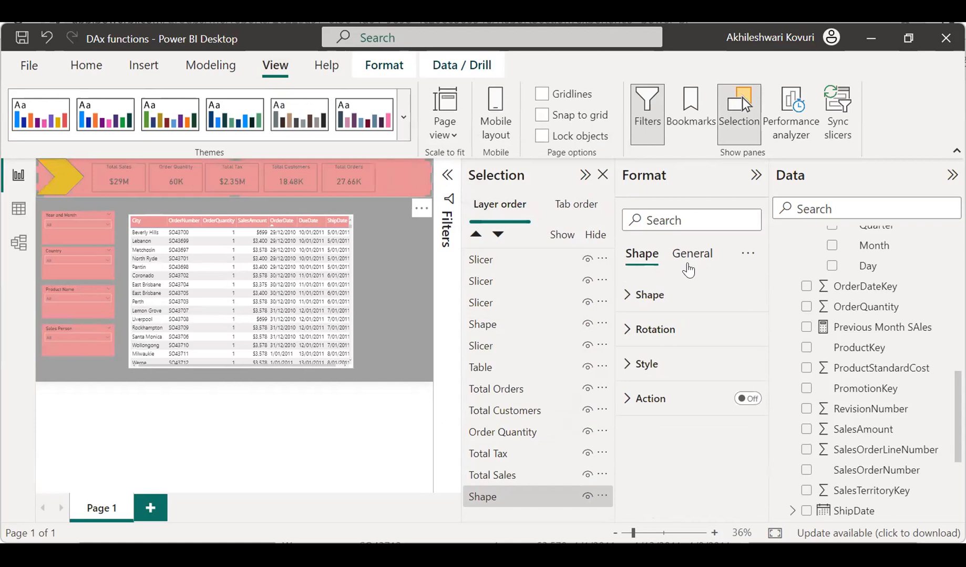
- Switch Maintain layer order on for the background shape under Advanced options
{"action": "left_click", "coordinate": [692, 254]}
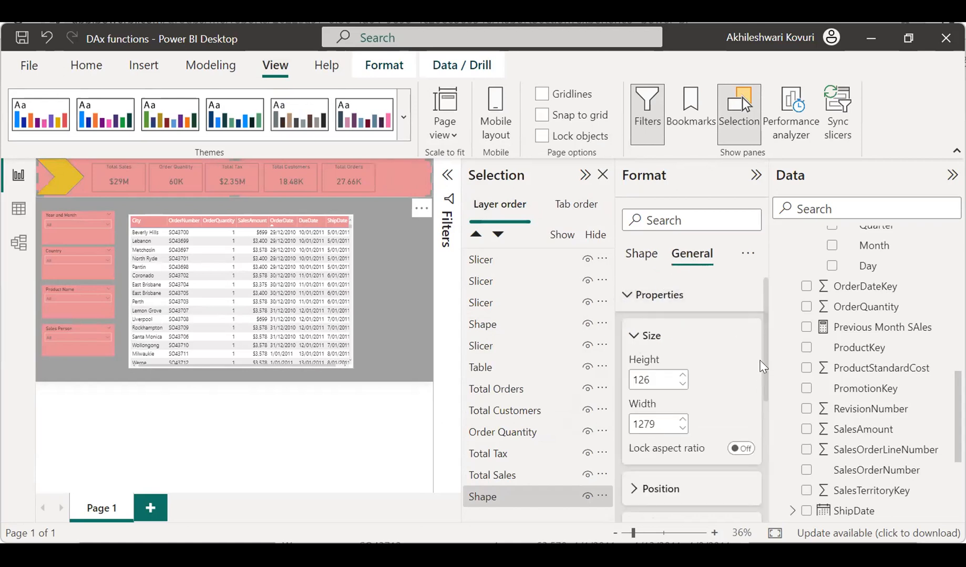
{"action": "mouse_move", "coordinate": [769, 391]}
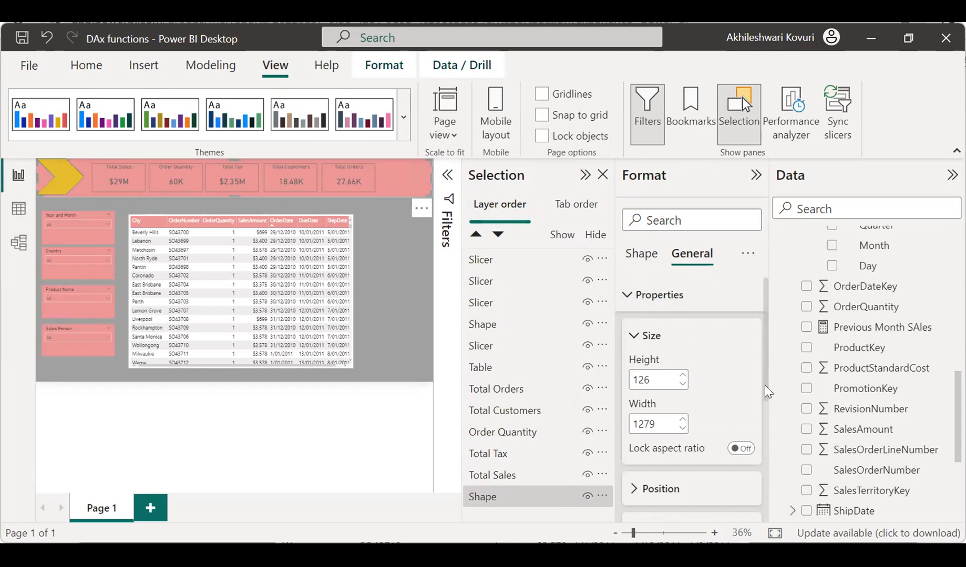
{"action": "mouse_move", "coordinate": [767, 397]}
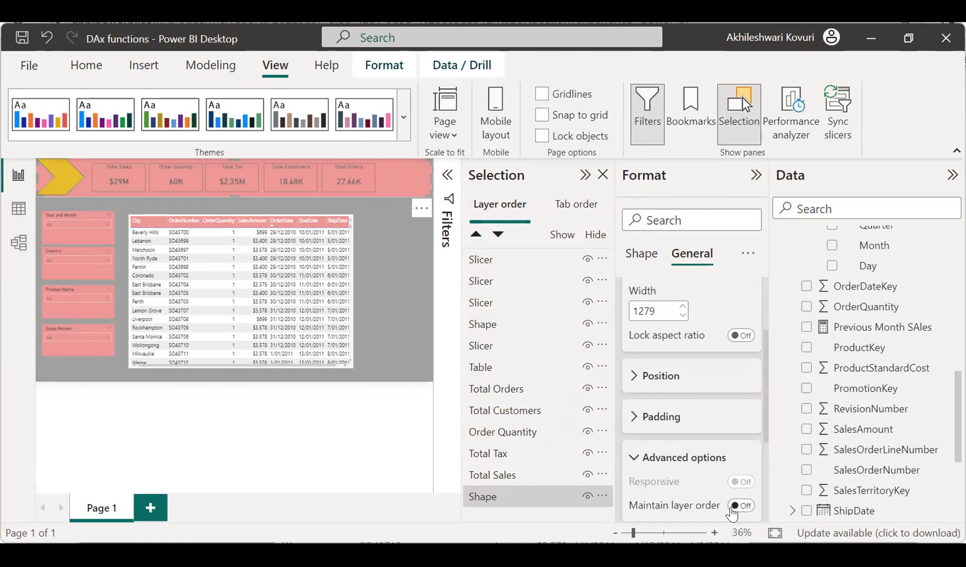
{"action": "left_click", "coordinate": [739, 507]}
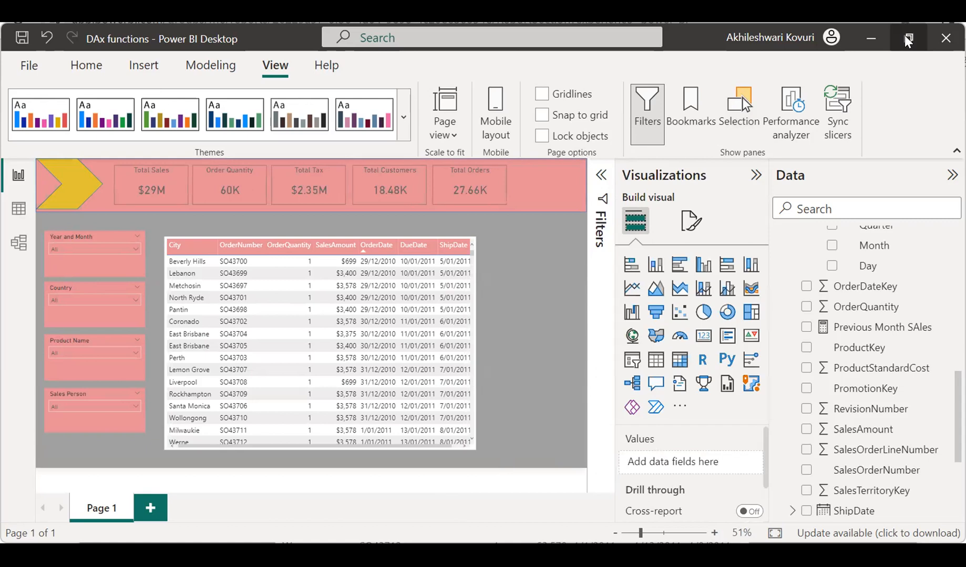
- Publish the report to My workspace, replacing the existing DAx functions dataset
{"action": "left_click", "coordinate": [908, 37]}
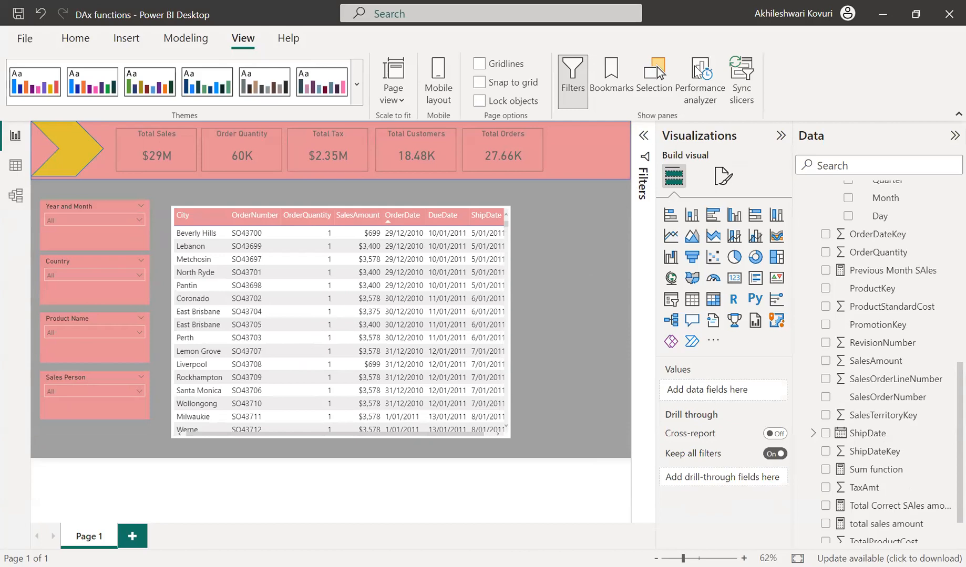
{"action": "left_click", "coordinate": [76, 39]}
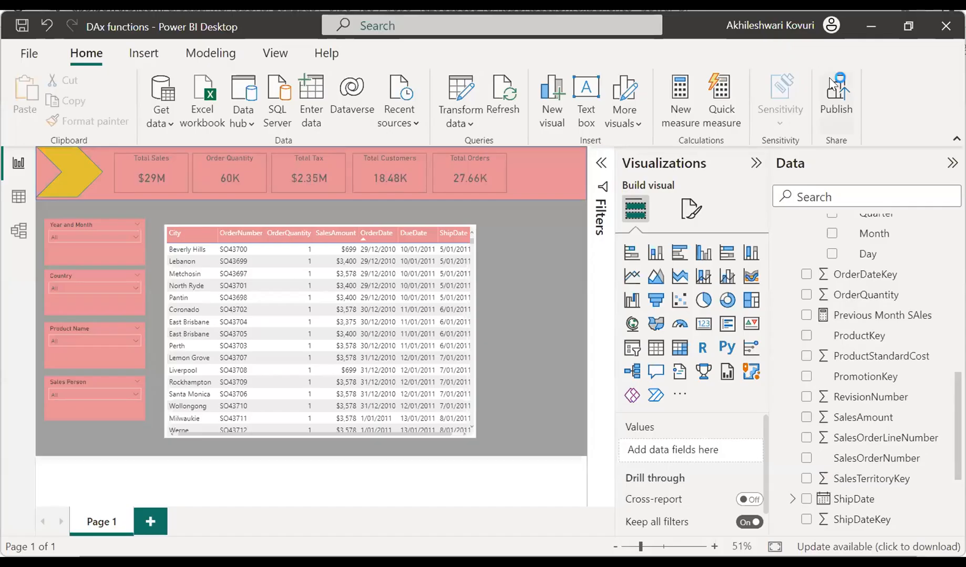
{"action": "left_click", "coordinate": [837, 88]}
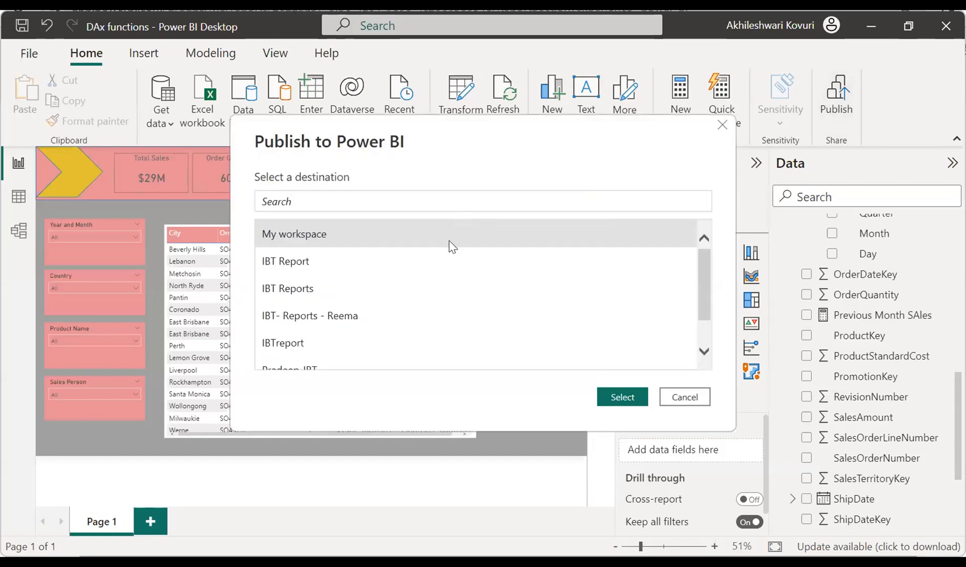
{"action": "left_click", "coordinate": [623, 398]}
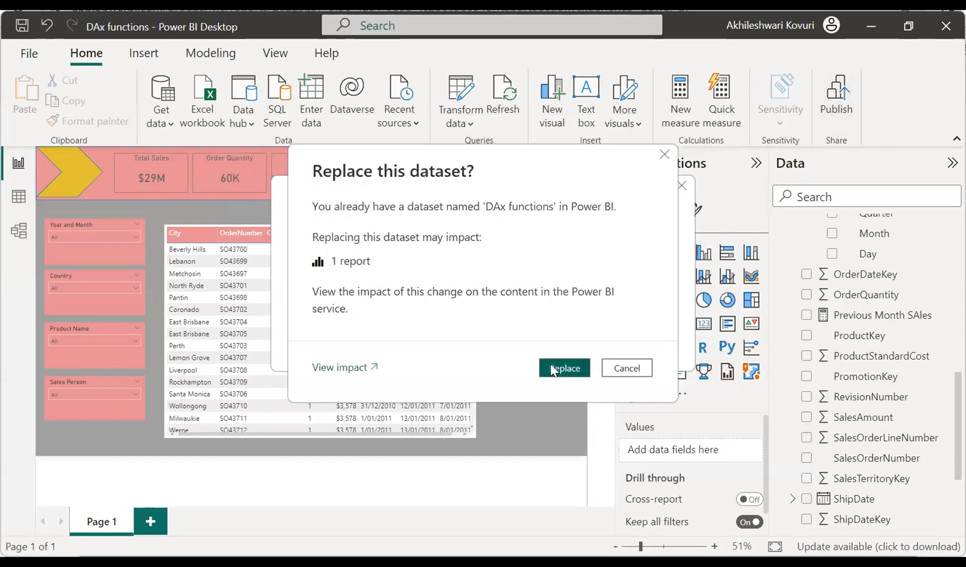
{"action": "left_click", "coordinate": [564, 369]}
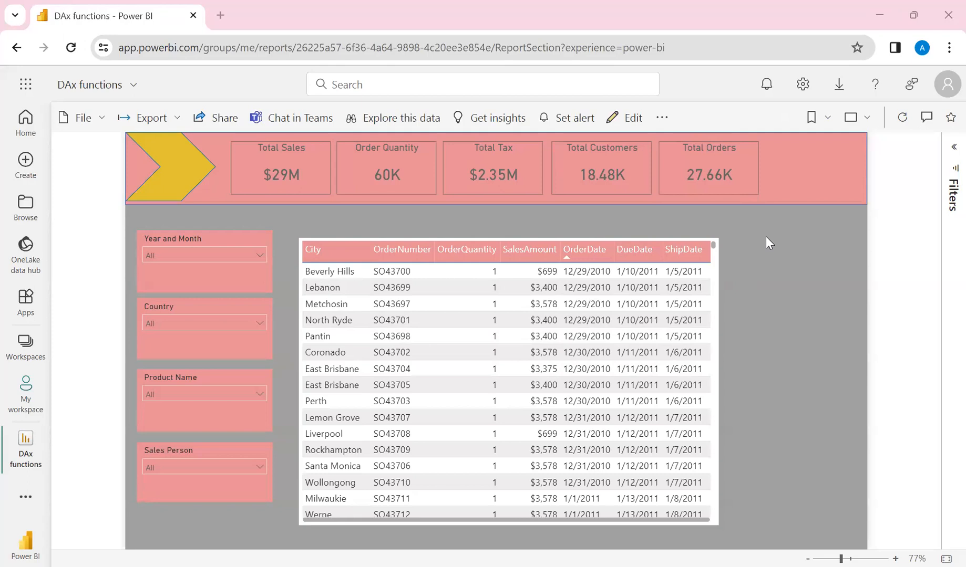
{"action": "mouse_move", "coordinate": [265, 336]}
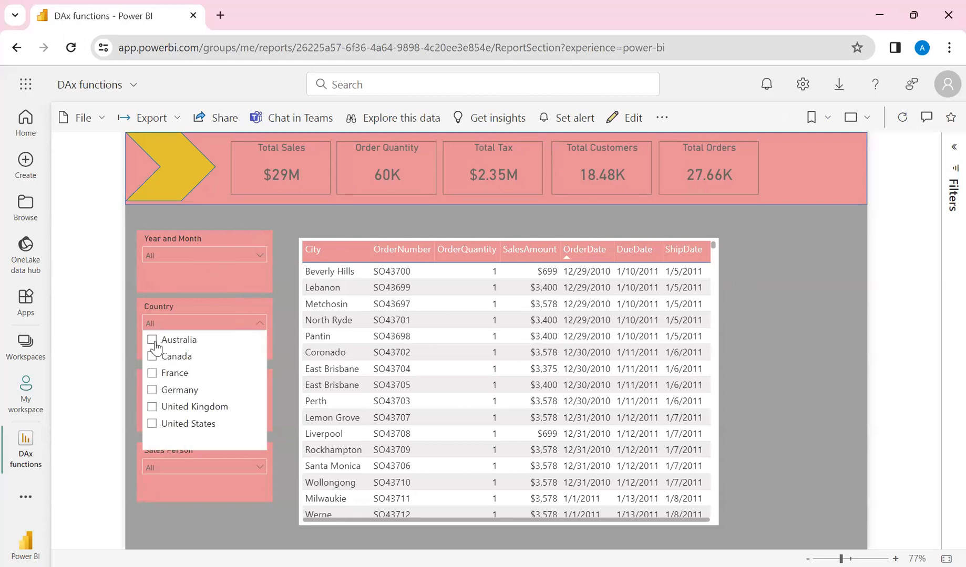
- Filter the online report to Australia via the Country slicer, updating the KPI cards
{"action": "left_click", "coordinate": [152, 340]}
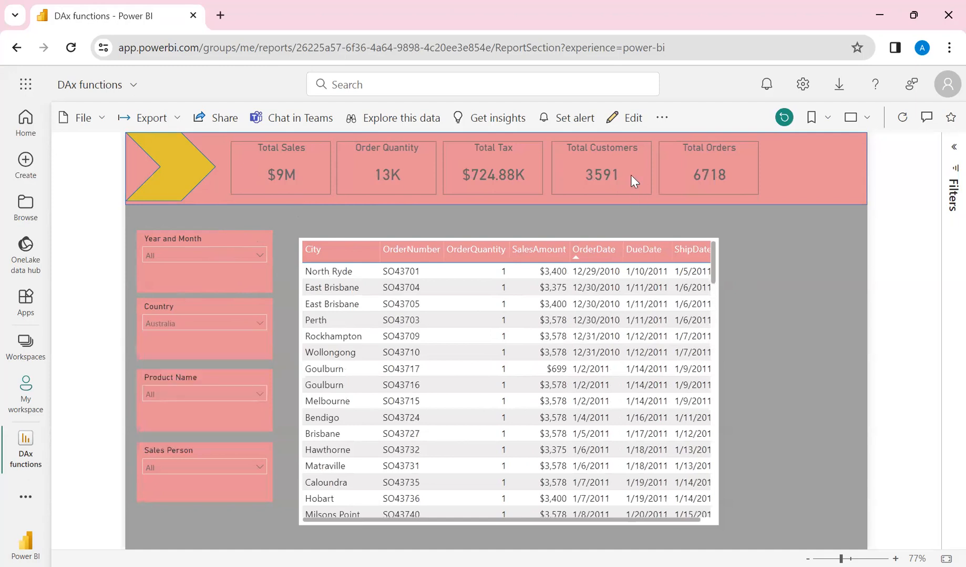
{"action": "mouse_move", "coordinate": [795, 173]}
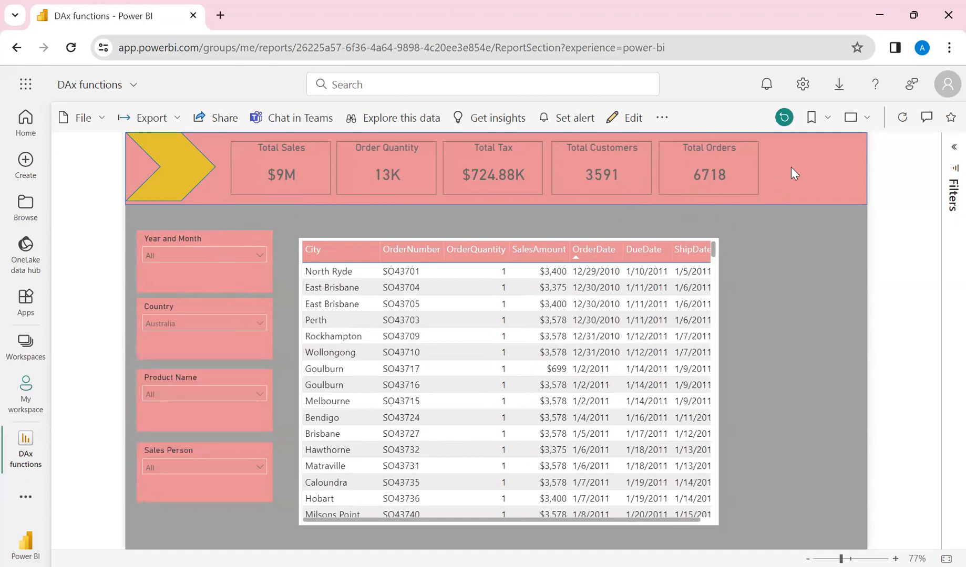
{"action": "mouse_move", "coordinate": [347, 192]}
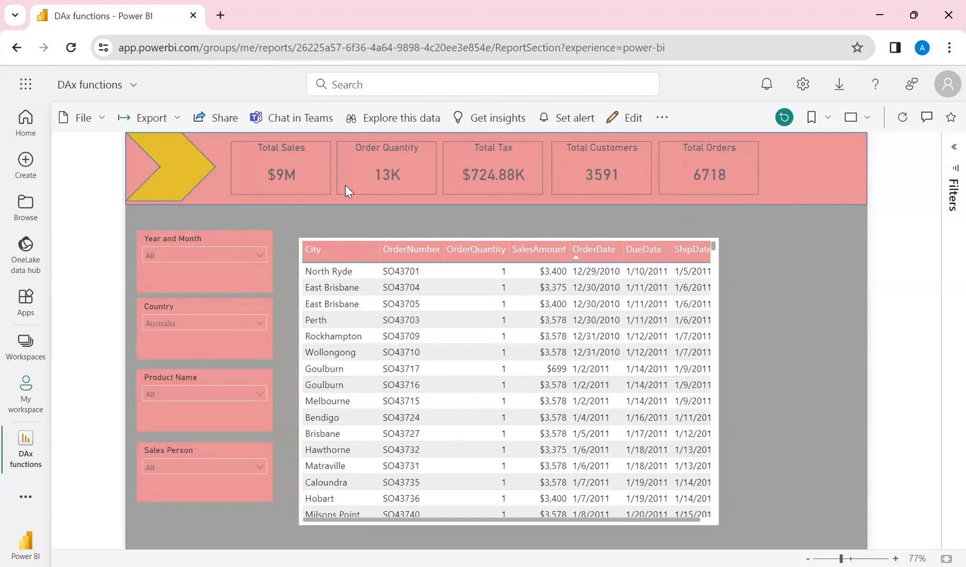
{"action": "mouse_move", "coordinate": [752, 152]}
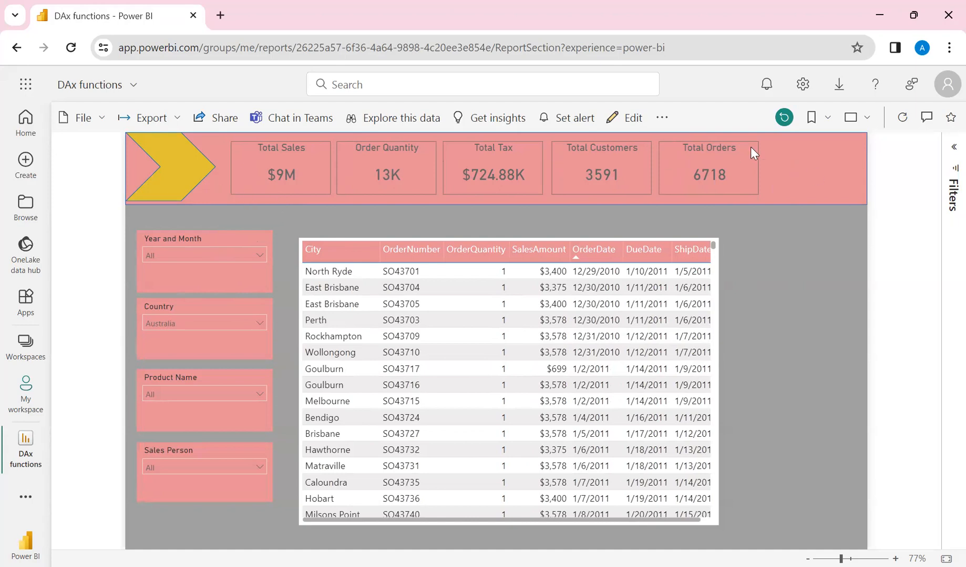
{"action": "mouse_move", "coordinate": [807, 183]}
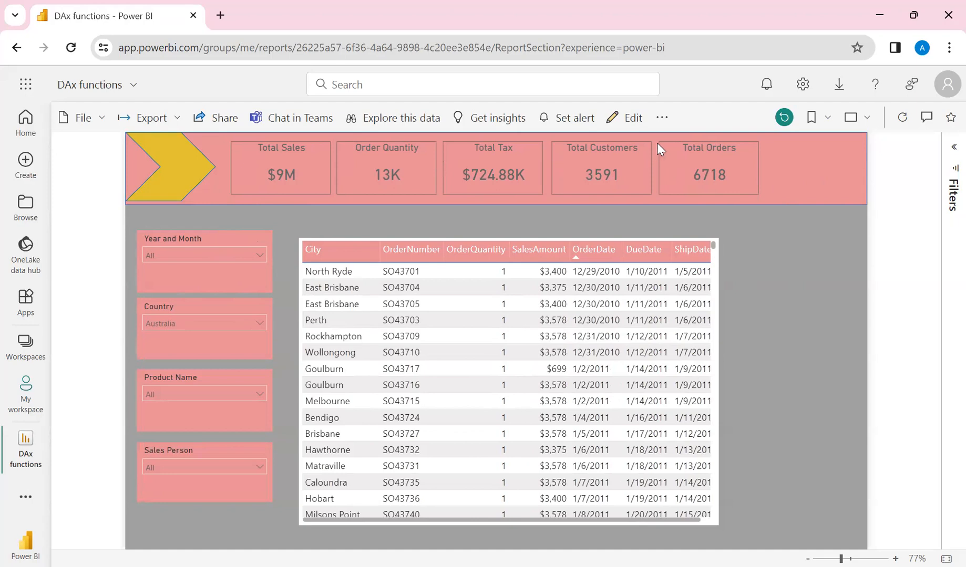
{"action": "mouse_move", "coordinate": [310, 161]}
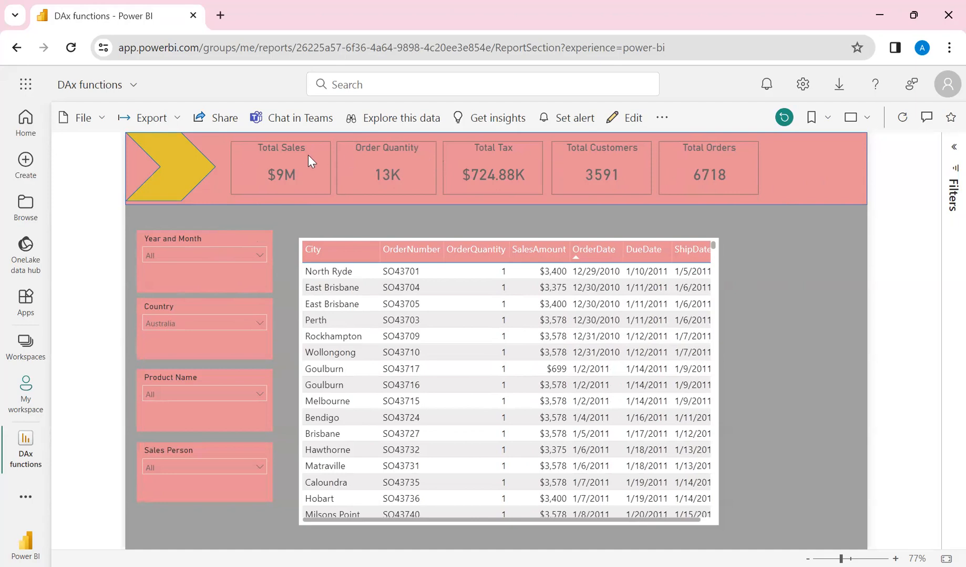
{"action": "mouse_move", "coordinate": [814, 331]}
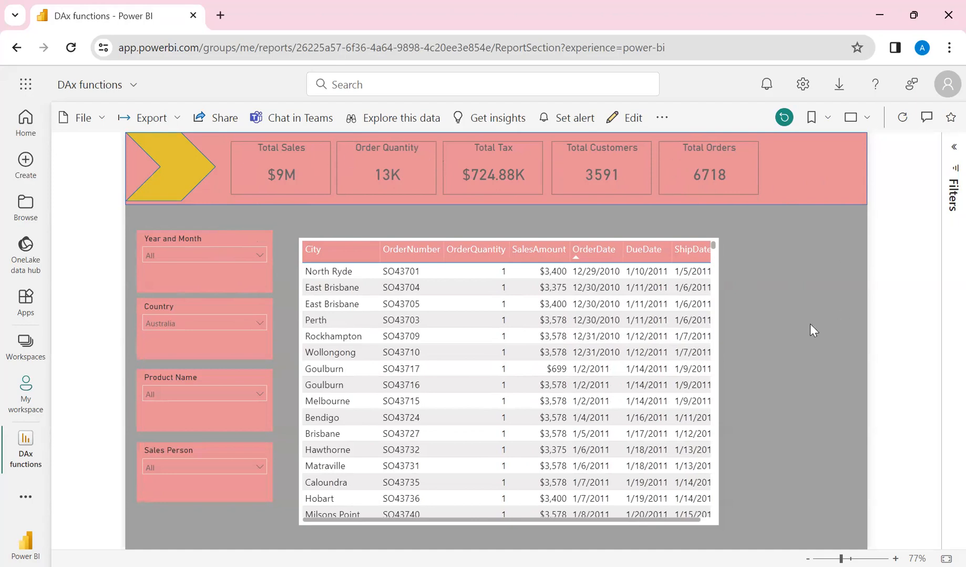
{"action": "mouse_move", "coordinate": [804, 269]}
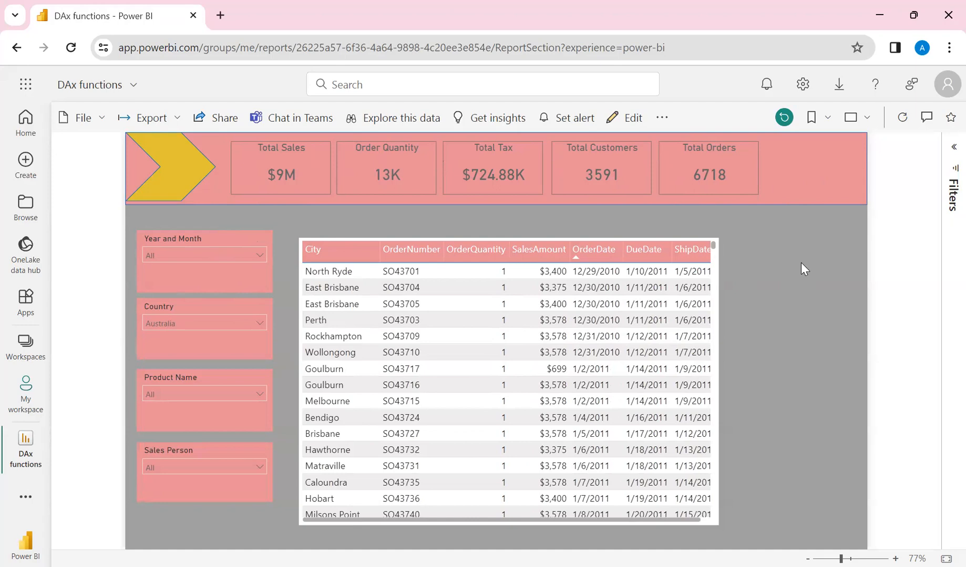